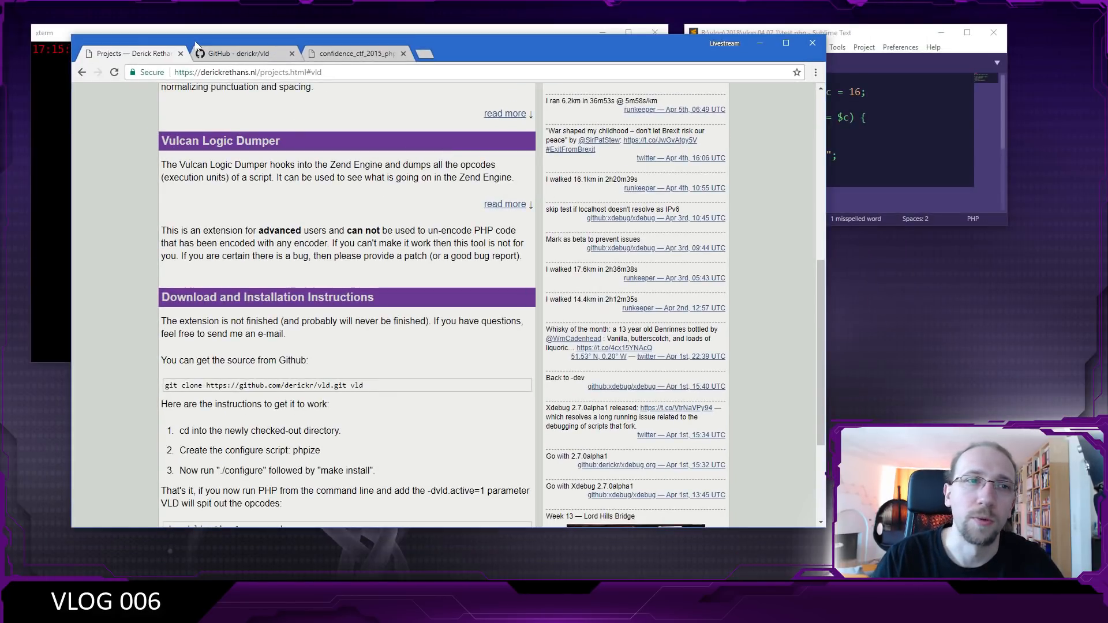
Switch from the VLD project page to the derickr/vld GitHub README in Chrome.
scroll(down, 3)
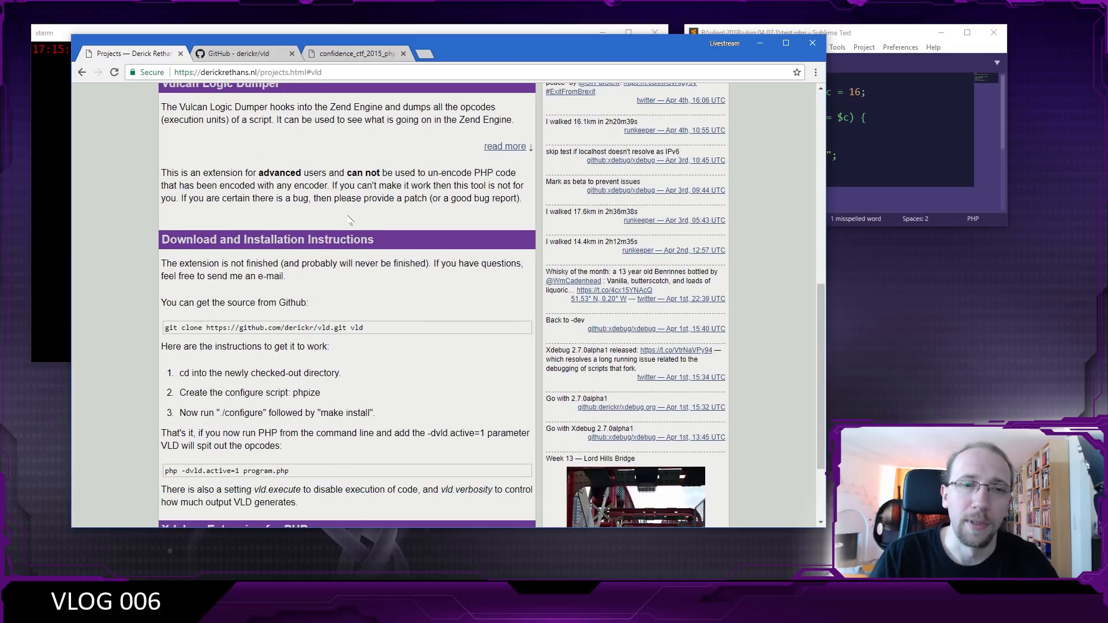
mouse_move(252, 116)
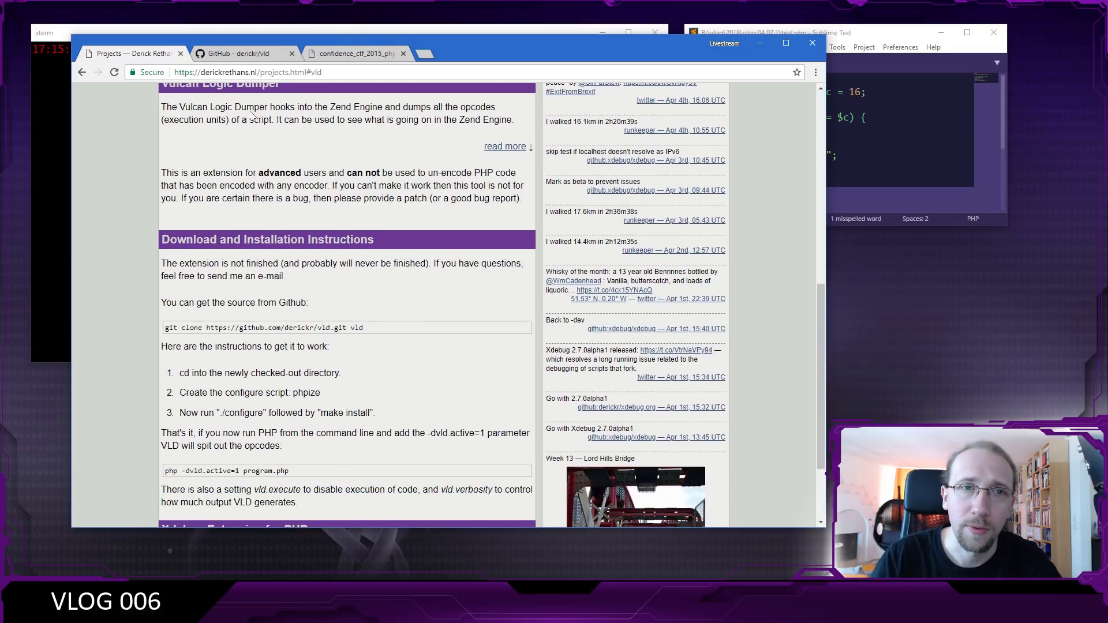
mouse_move(244, 53)
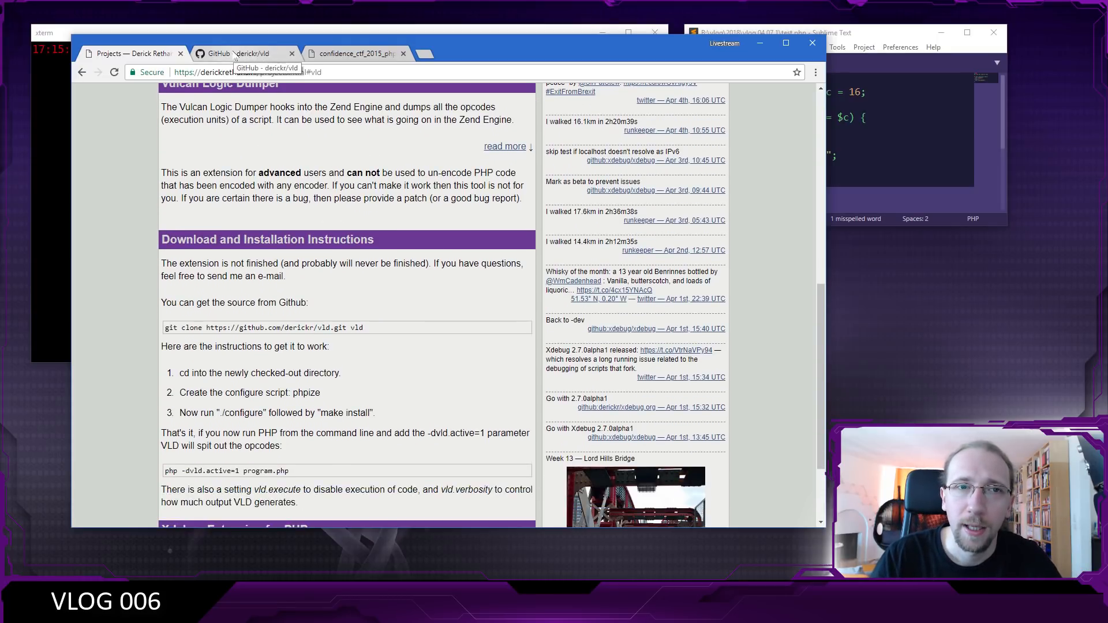
click(244, 53)
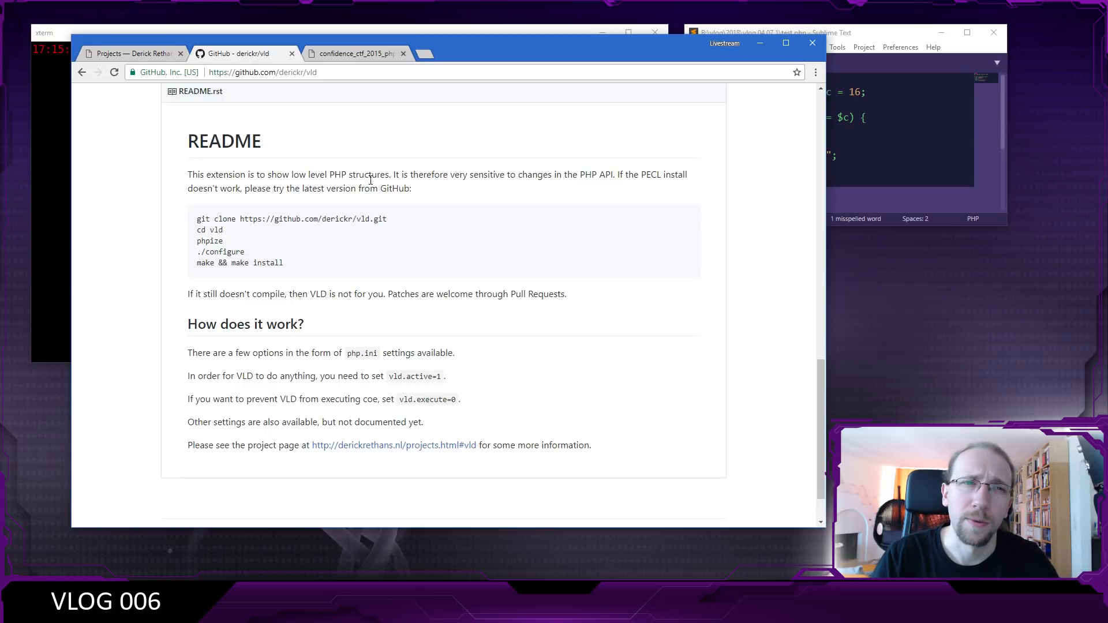
mouse_move(804, 123)
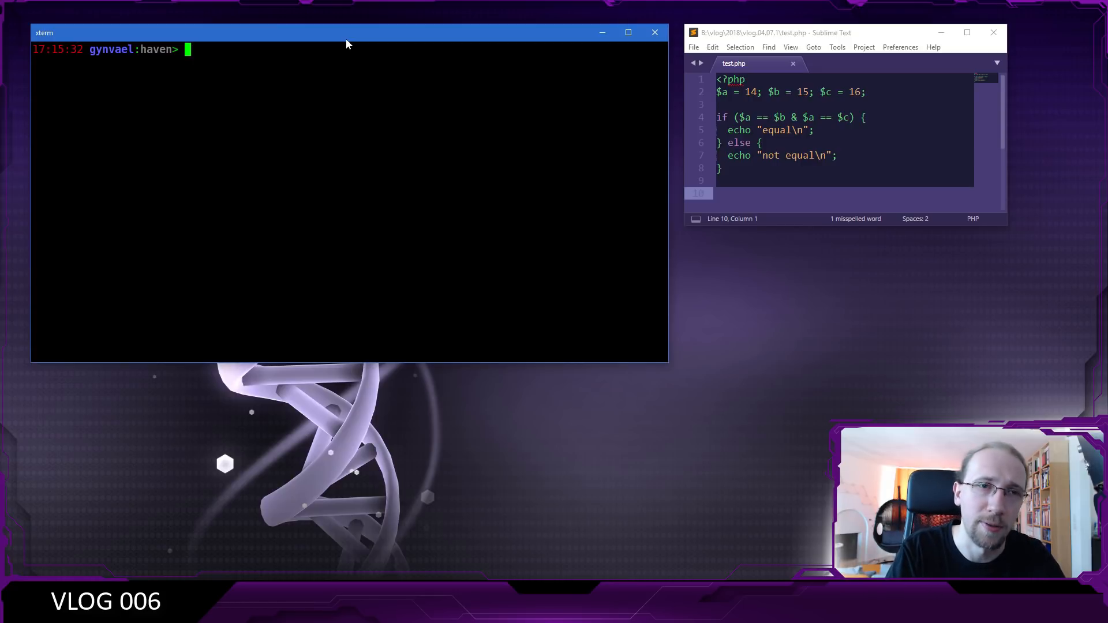
Run php -dvld.active=1 ./test.php to dump the script's opcodes with VLD.
text(php -)
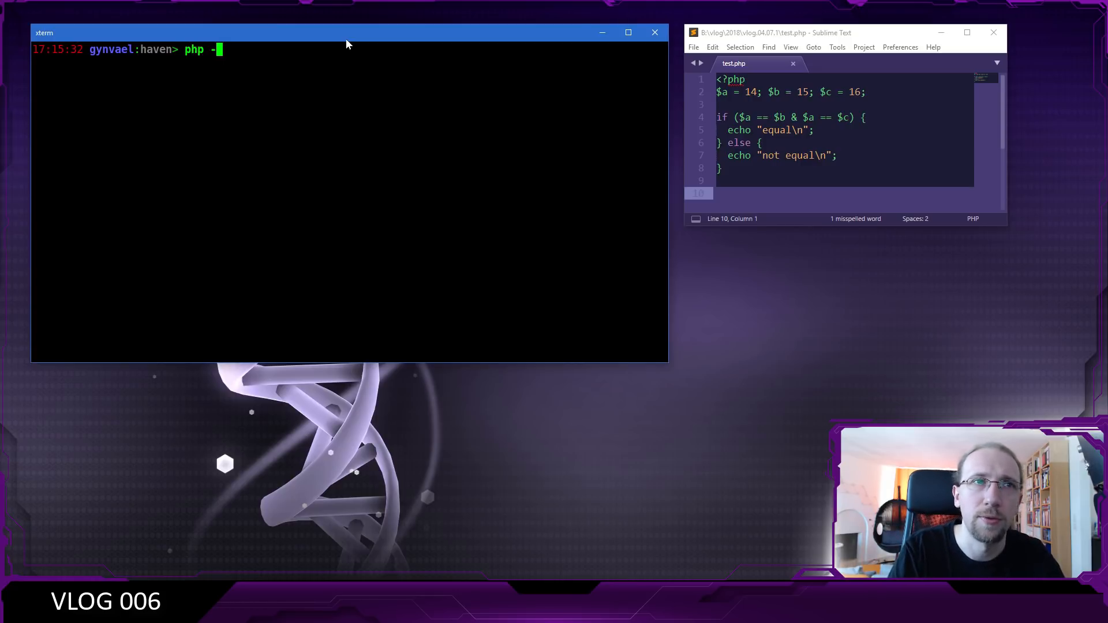
text(d)
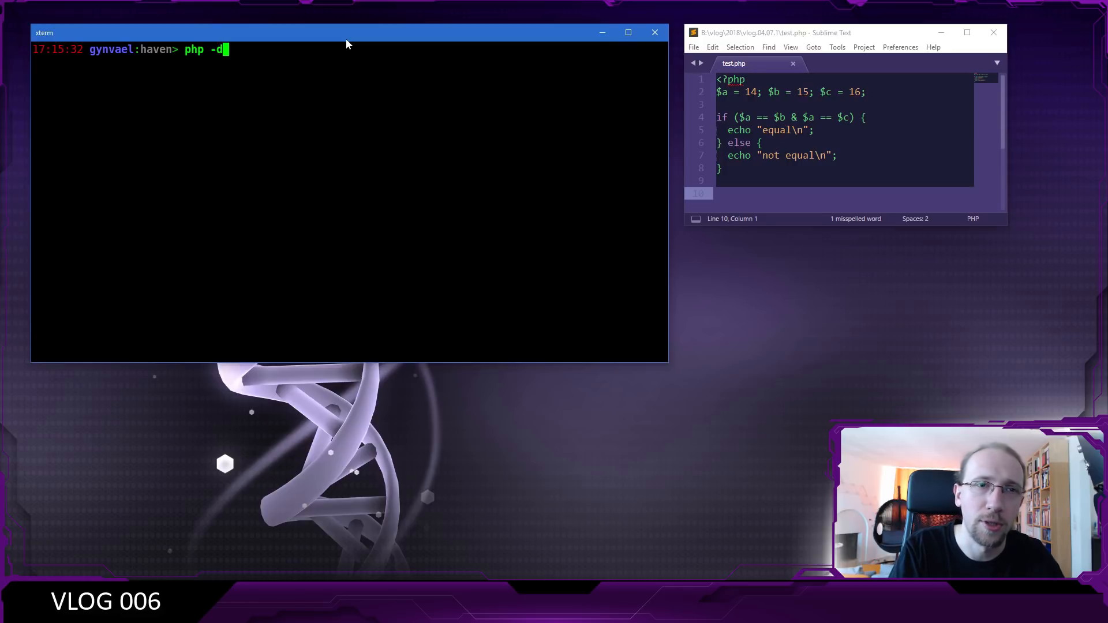
text(vl)
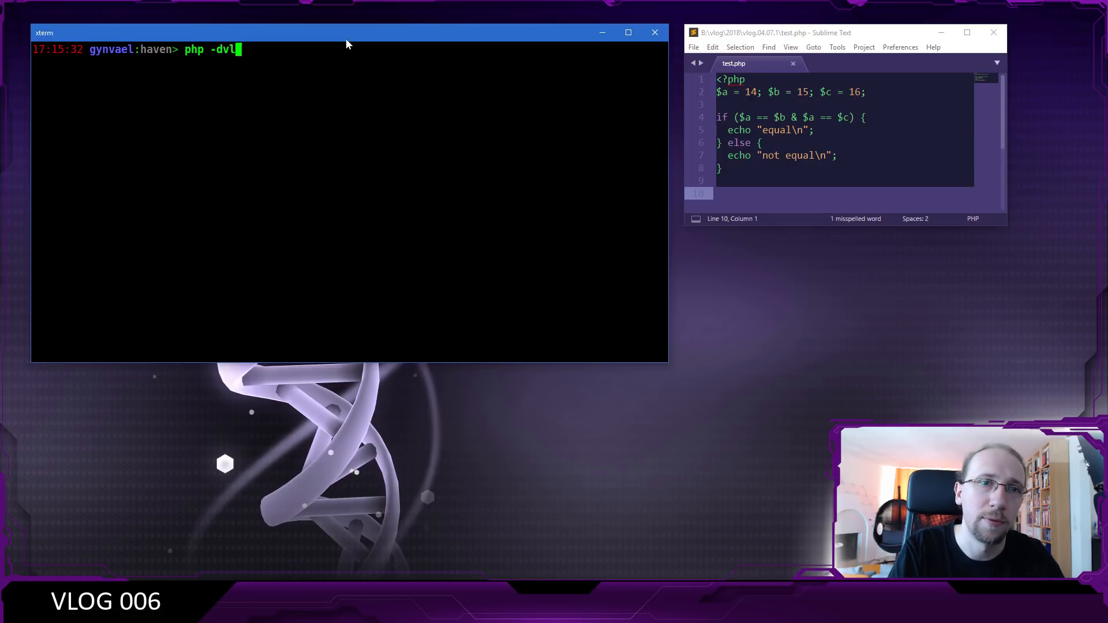
text(d.ac)
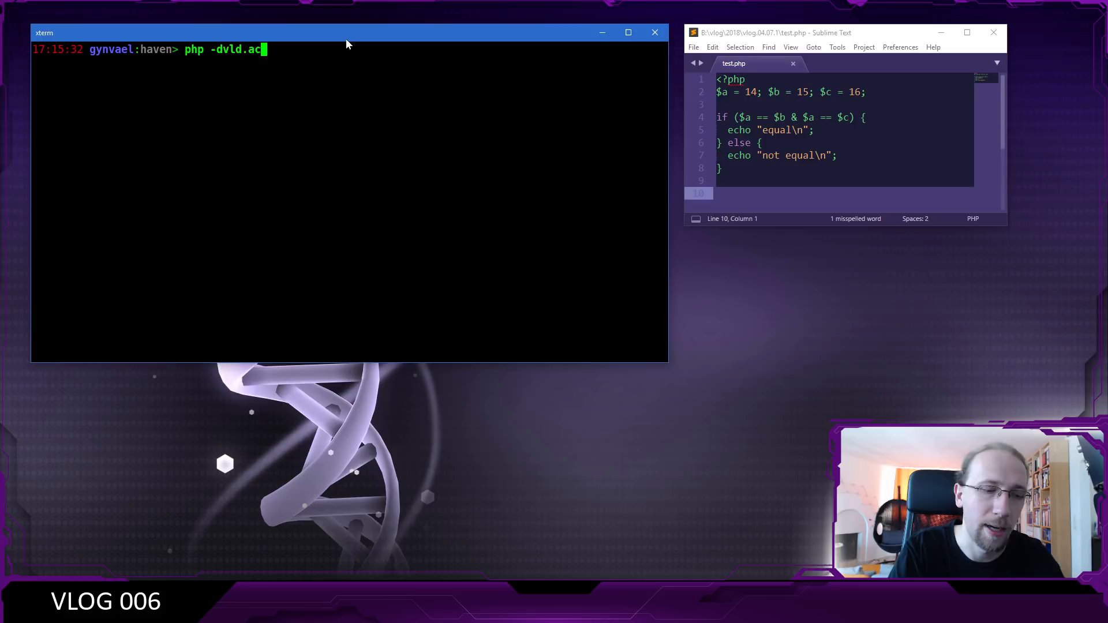
text(tive=1 ./test.php)
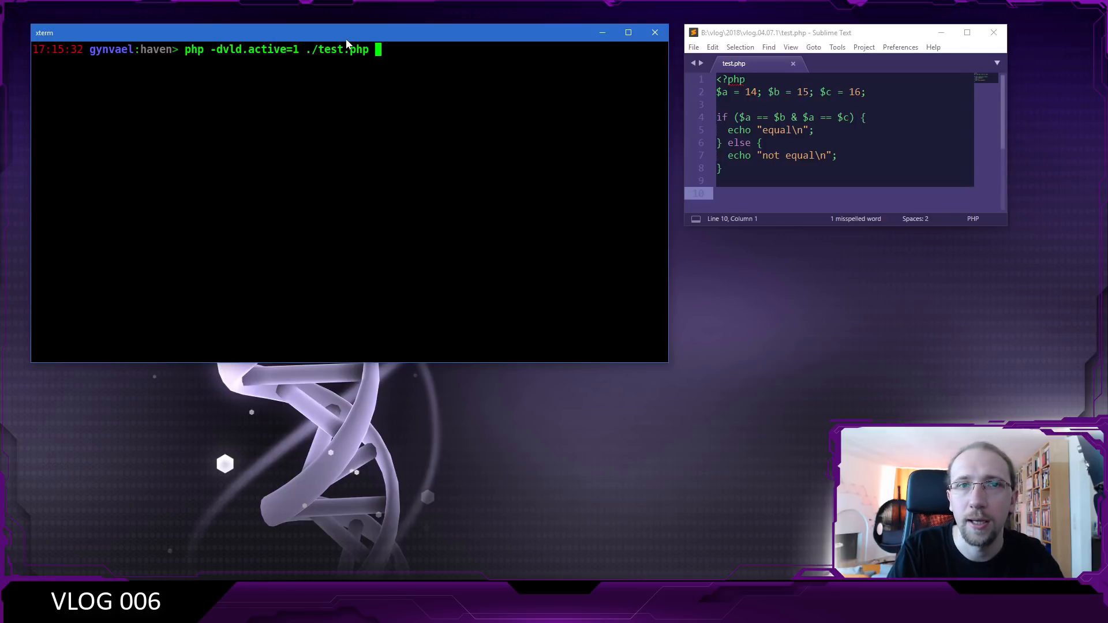
key(Return)
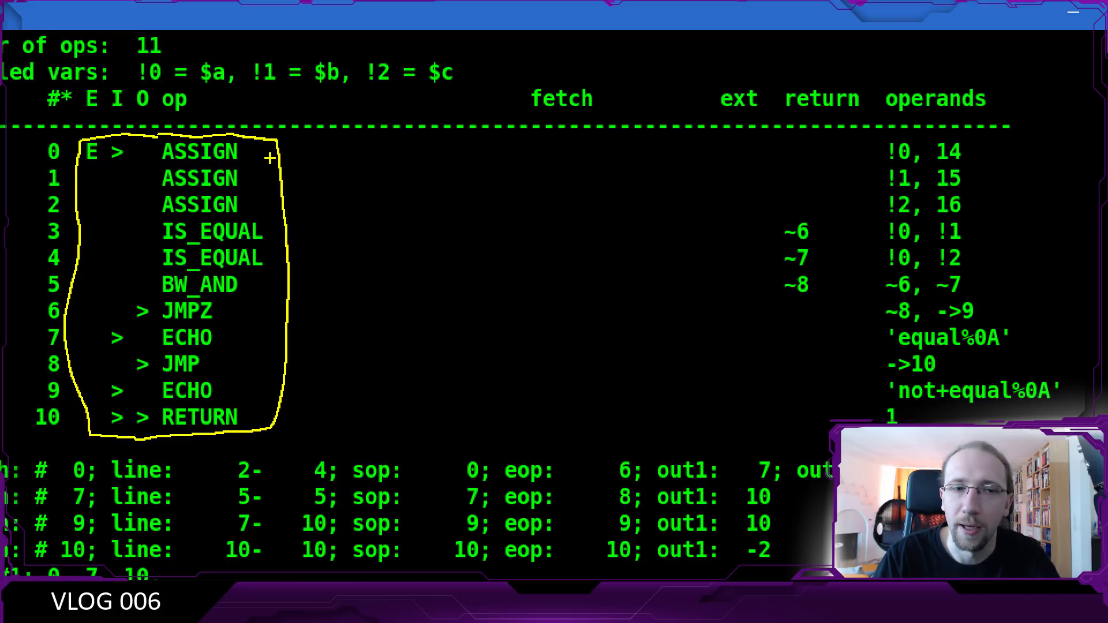
mouse_move(482, 227)
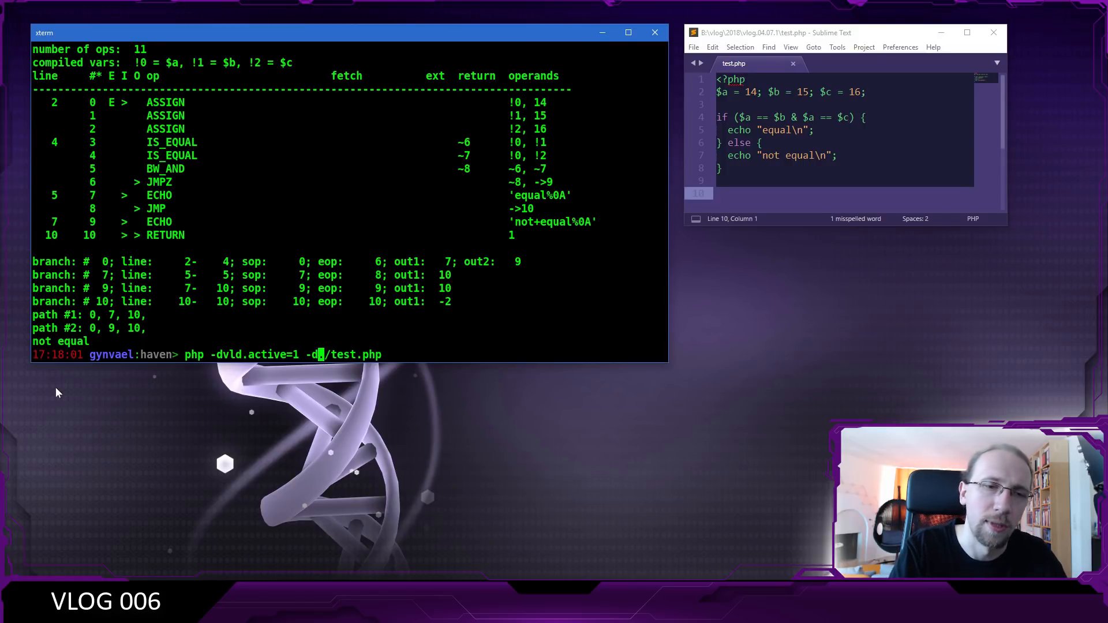
Rerun the VLD dump with vld.execute=0 so test.php itself does not run.
text(vld.execu)
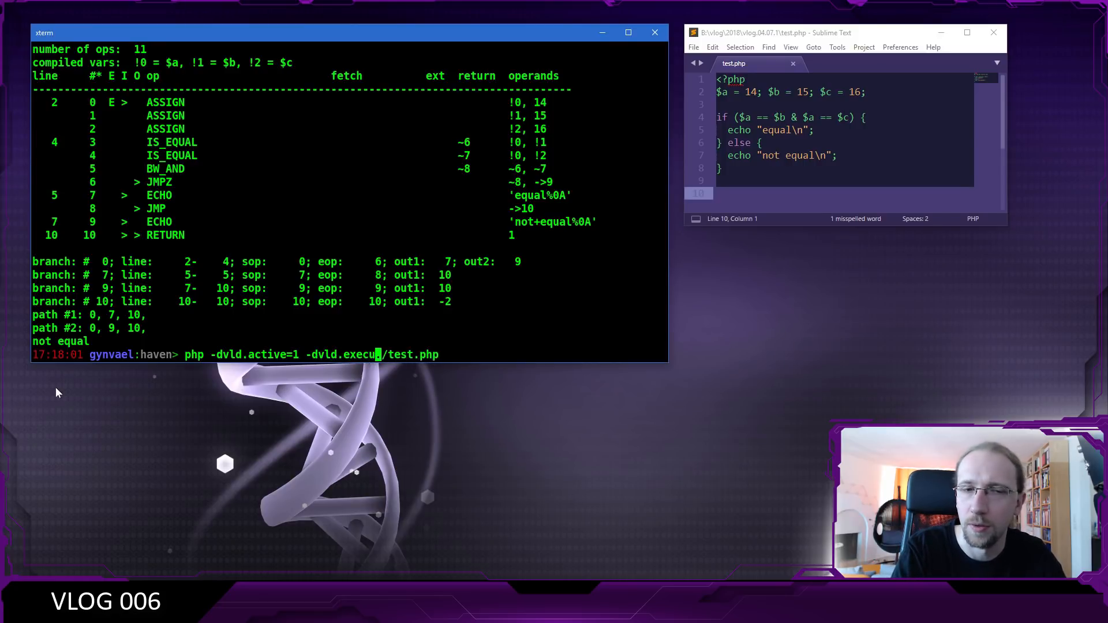
key(Return)
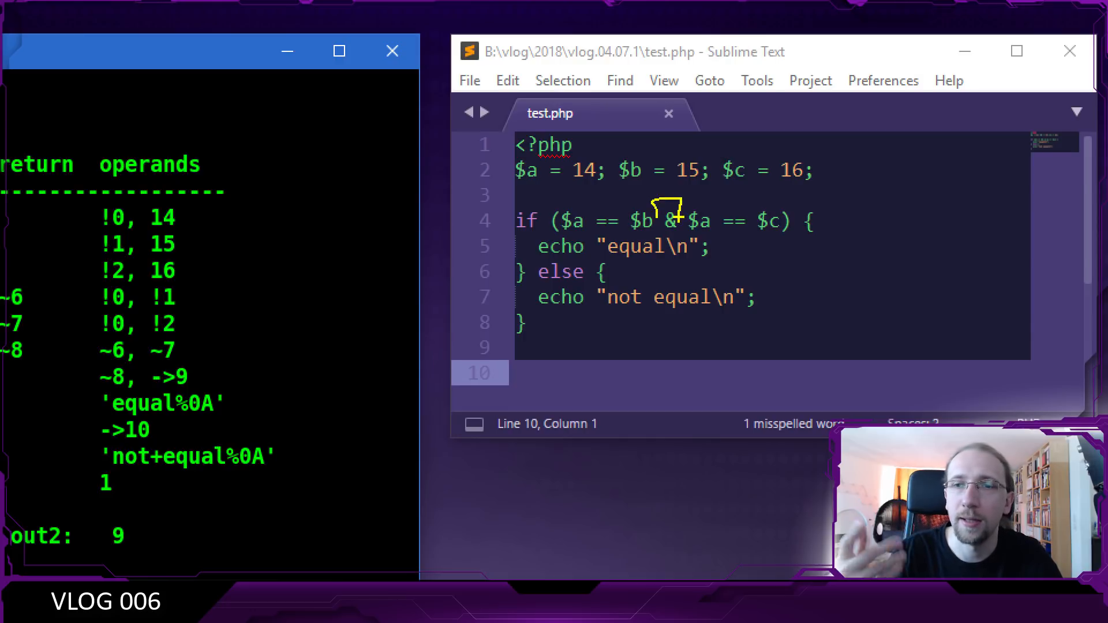
mouse_move(867, 201)
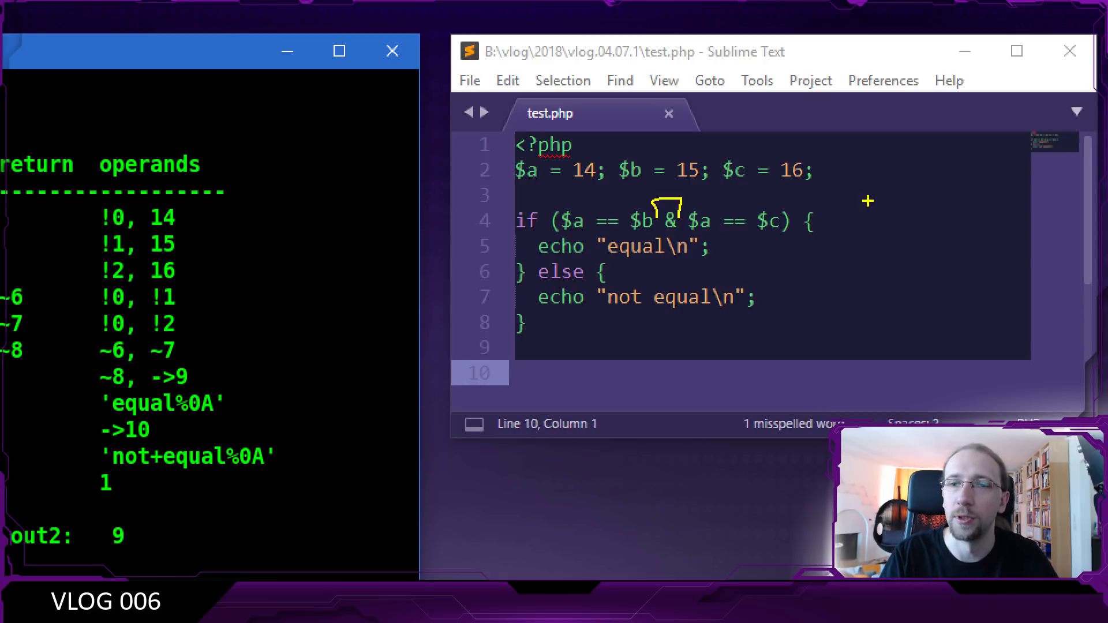
mouse_move(620, 240)
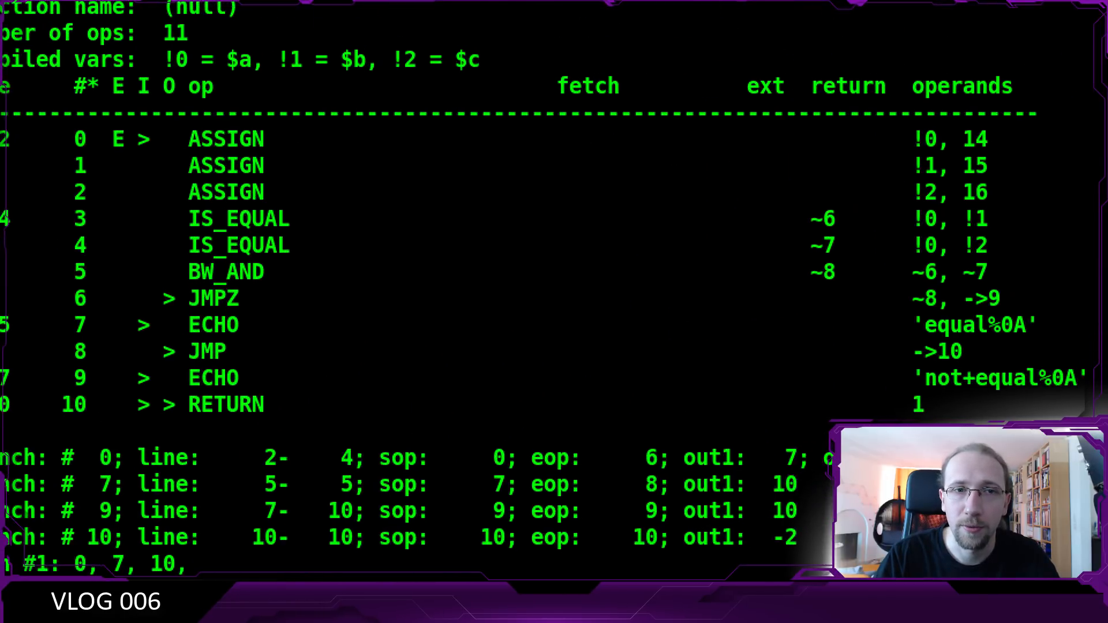
mouse_move(152, 273)
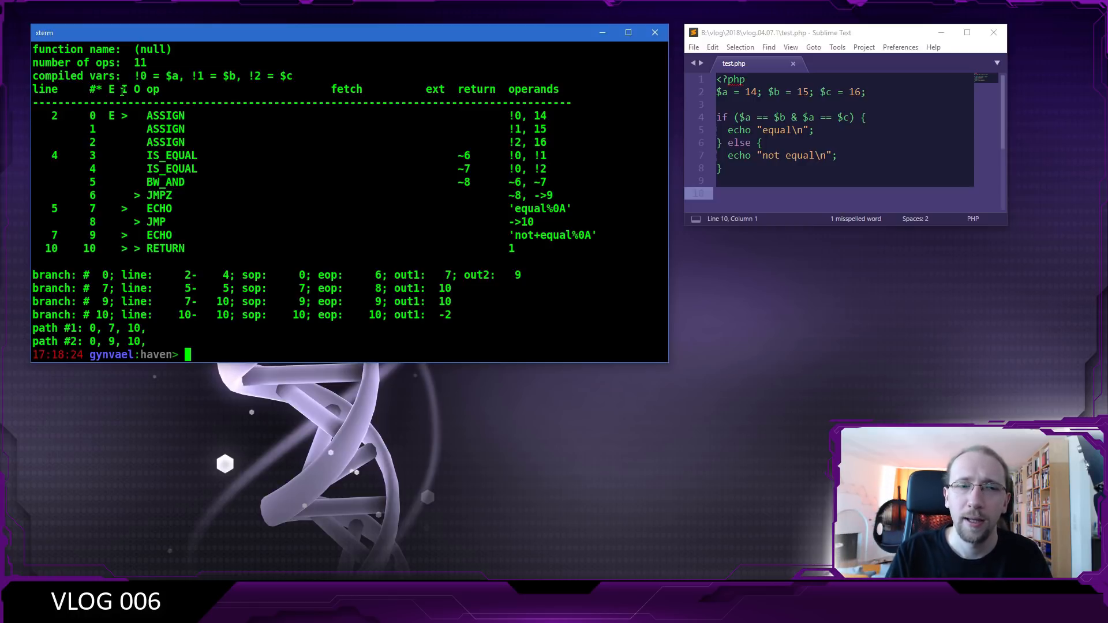
Load gdb ./php ./php.core, stopping inside zend_execute with the op_array.
text(gdb)
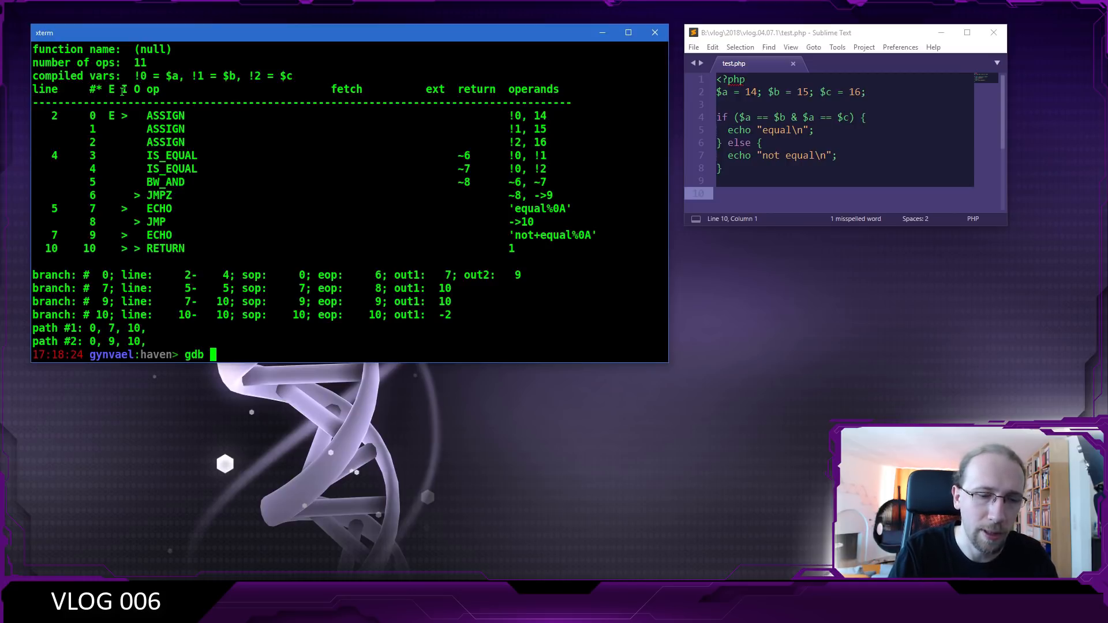
text(./php)
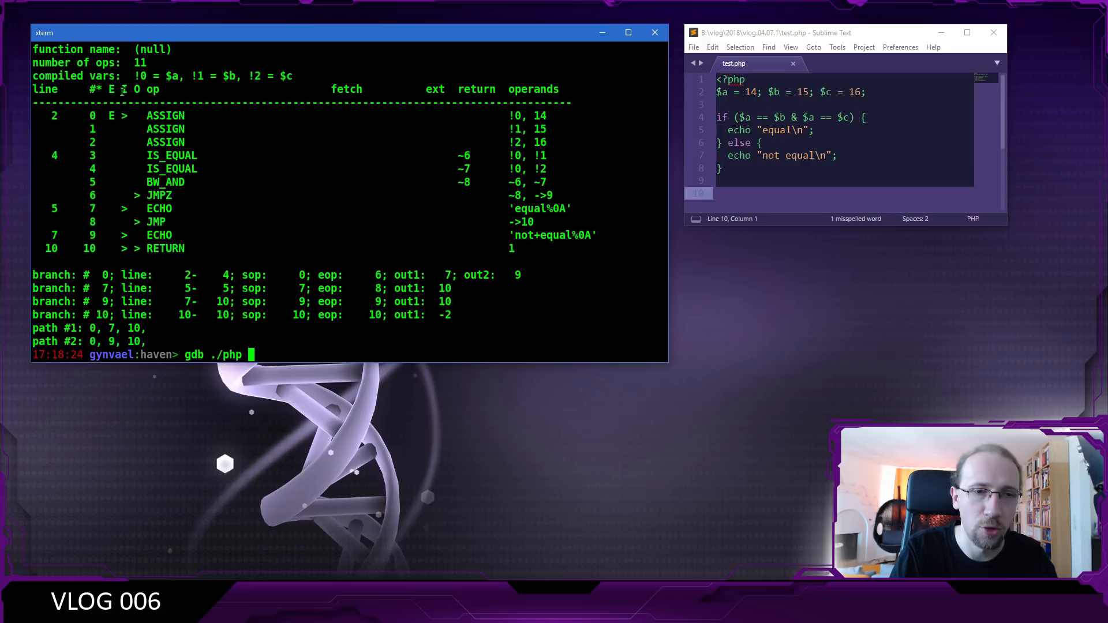
text(./php.co)
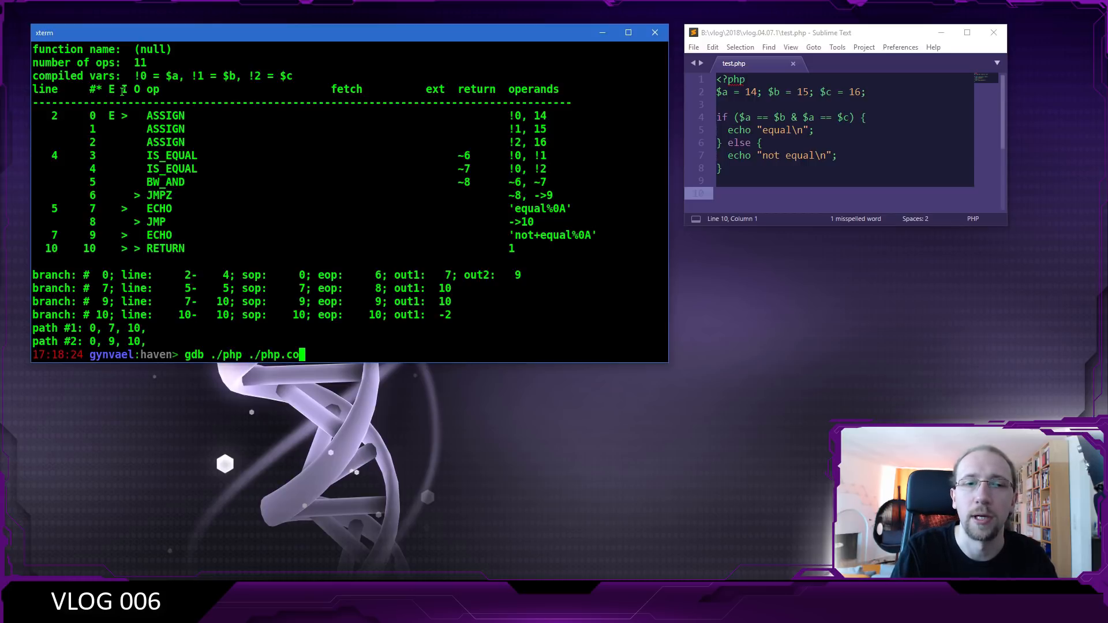
key(Return)
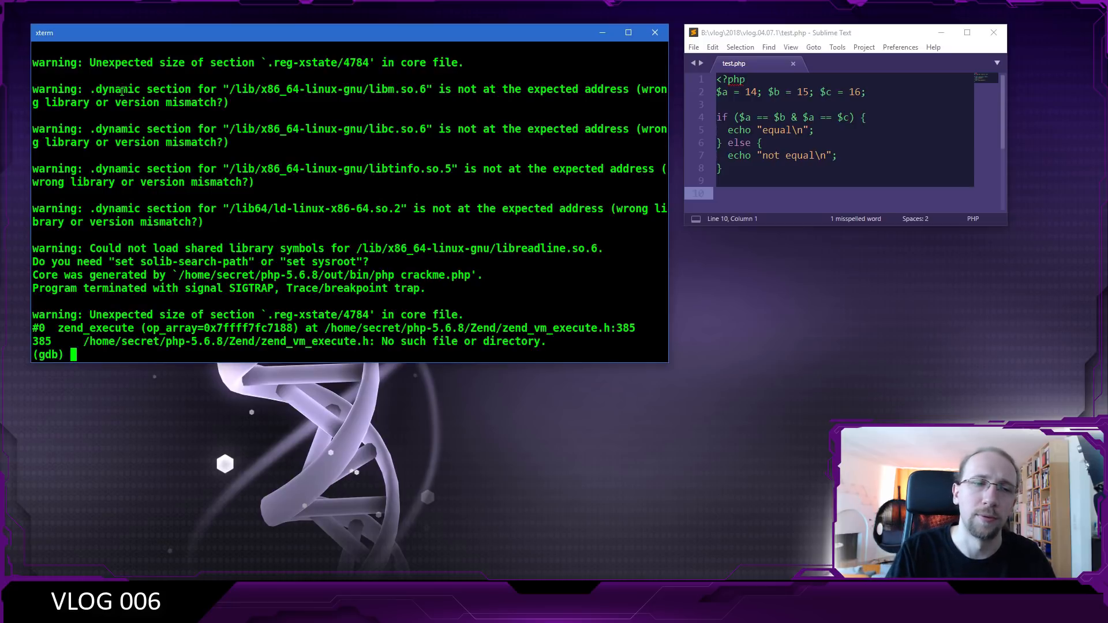
click(628, 32)
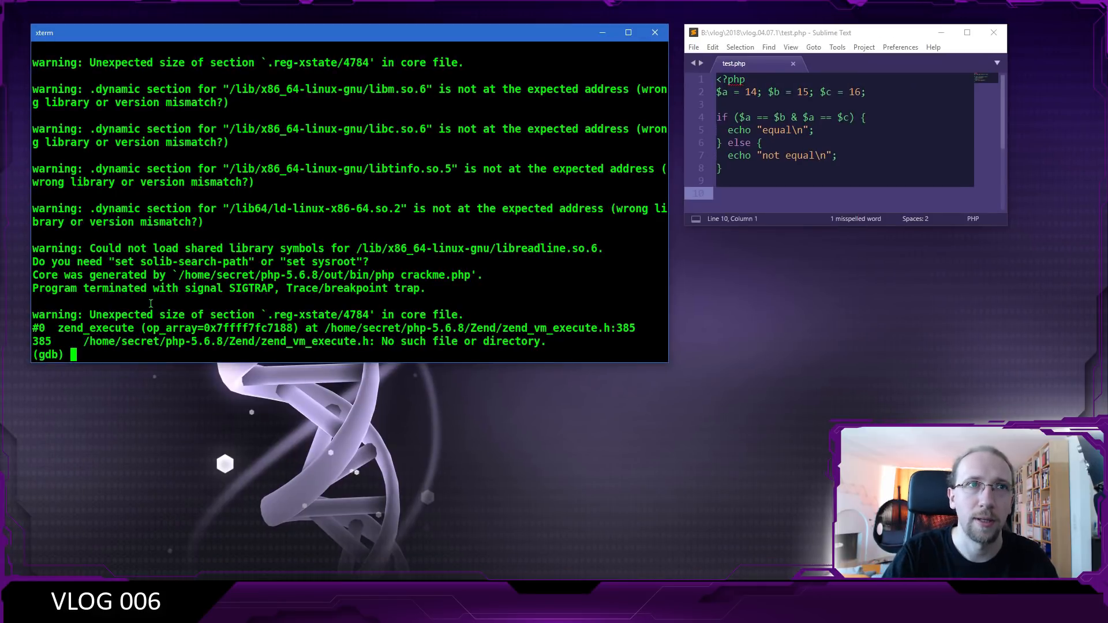
Print *op_array and op_array->opcodes[0] from the core dump in gdb.
text(print *)
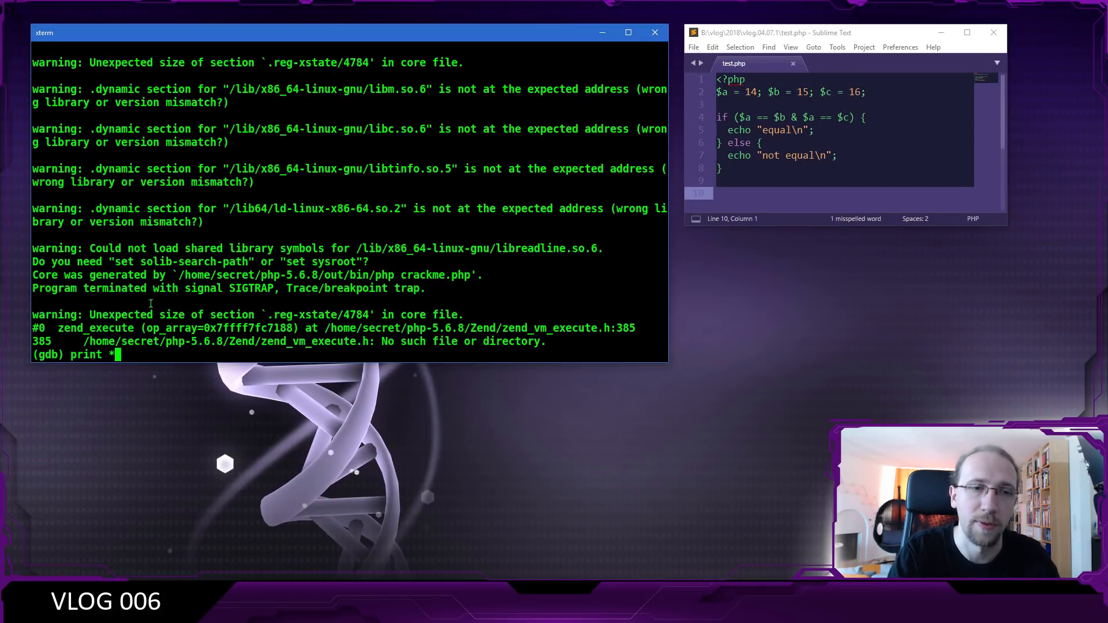
text(op_ar)
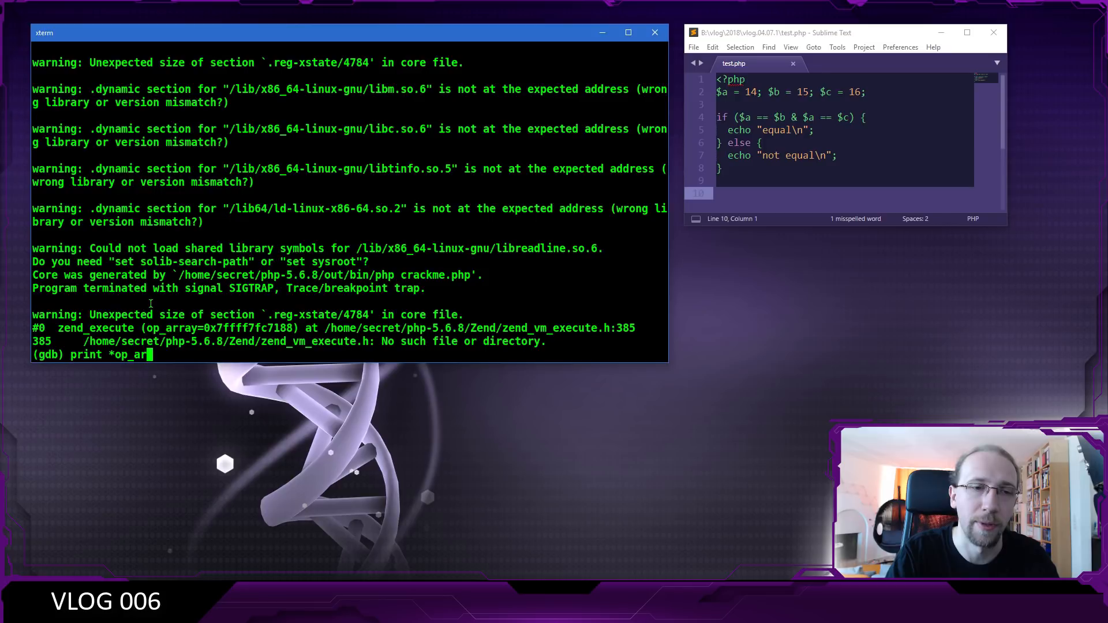
text(ray)
key(Return)
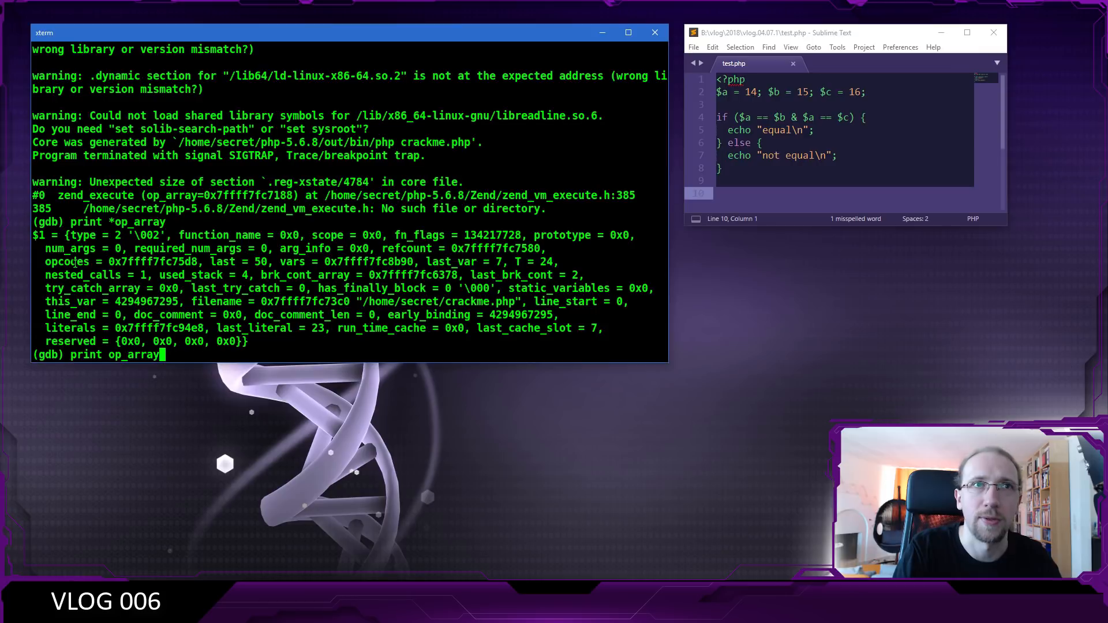
text(->opcode[0])
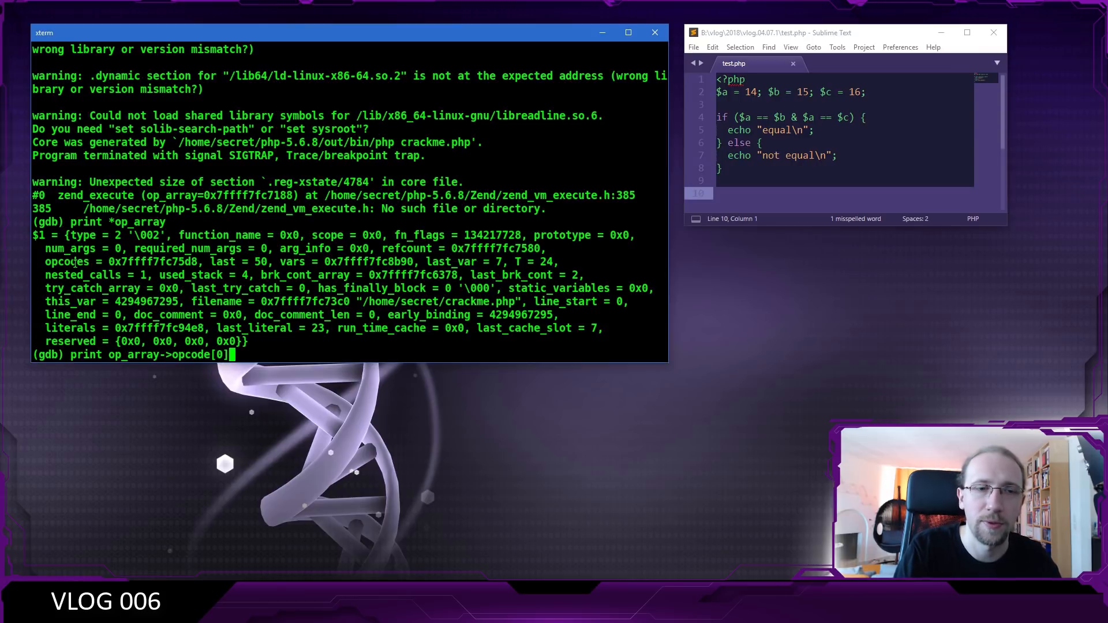
key(Return)
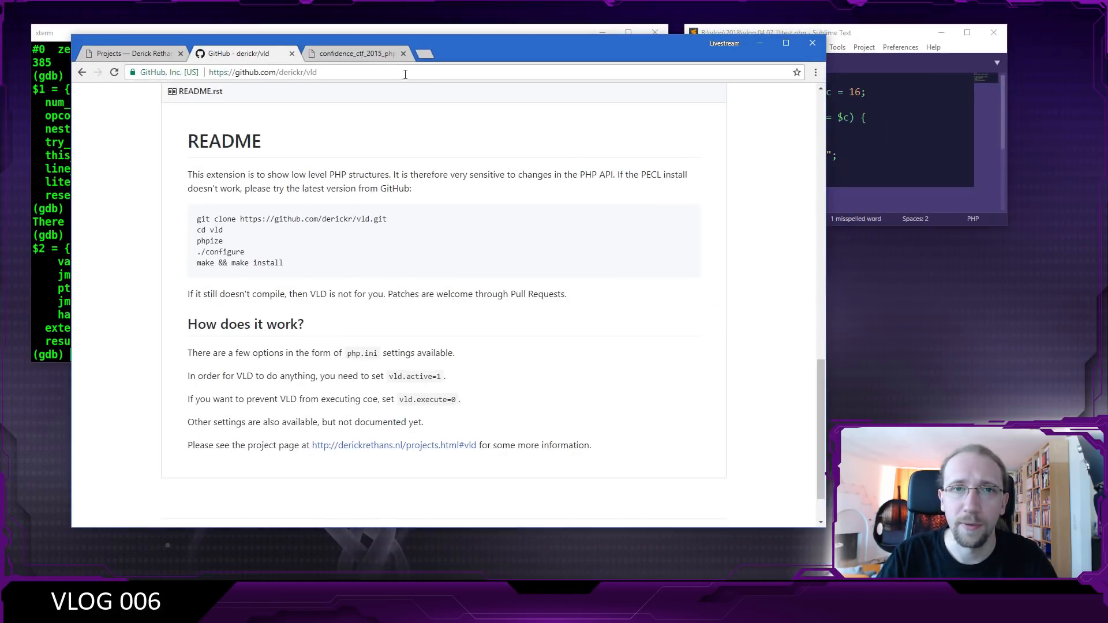
Bring up the CONFidence CTF 2015 PHP Core writeup PDF in Chrome.
click(357, 53)
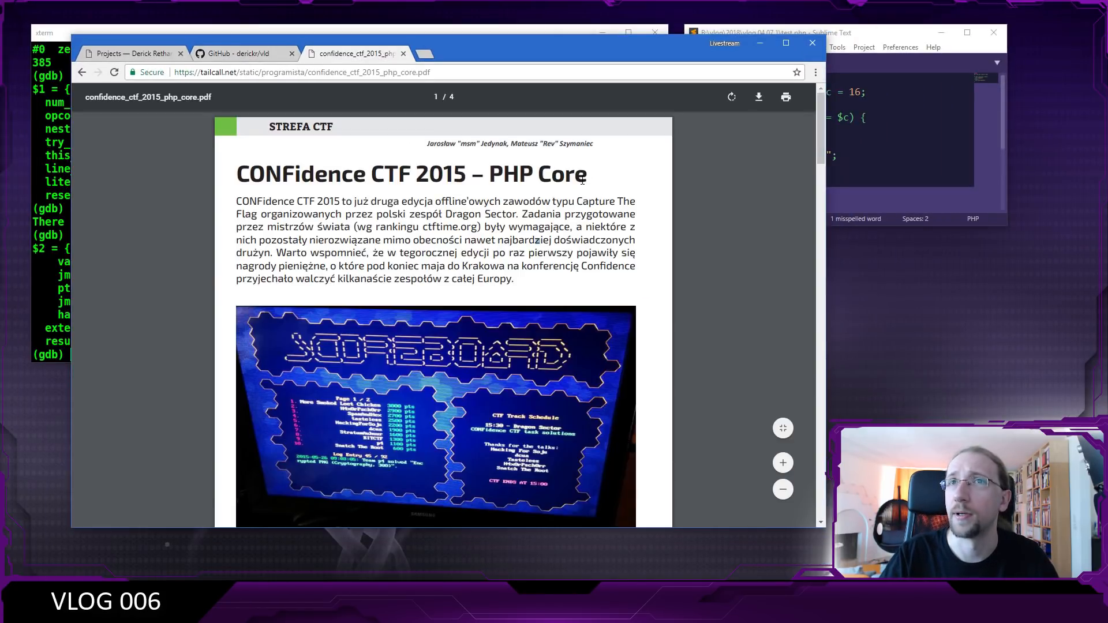